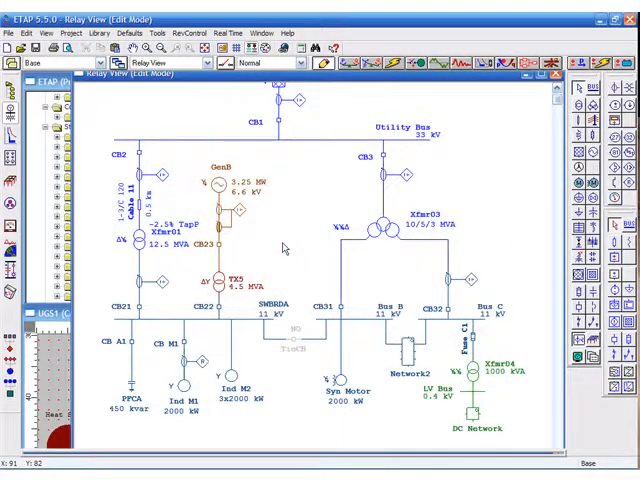
Bring up relay R21's Overcurrent Relay Editor from the one-line diagram
left_click(160, 285)
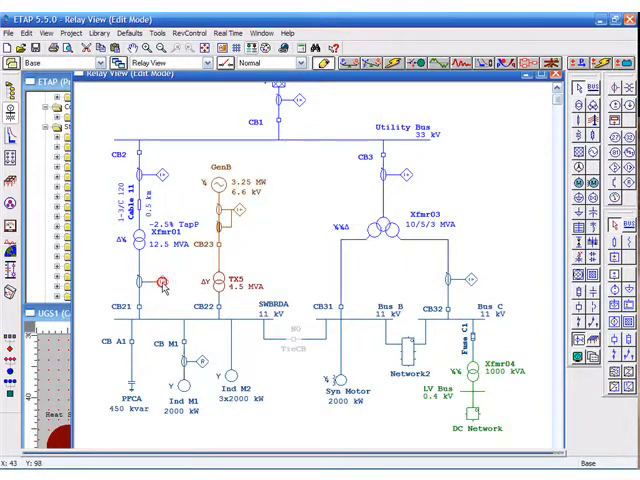
double_click(160, 285)
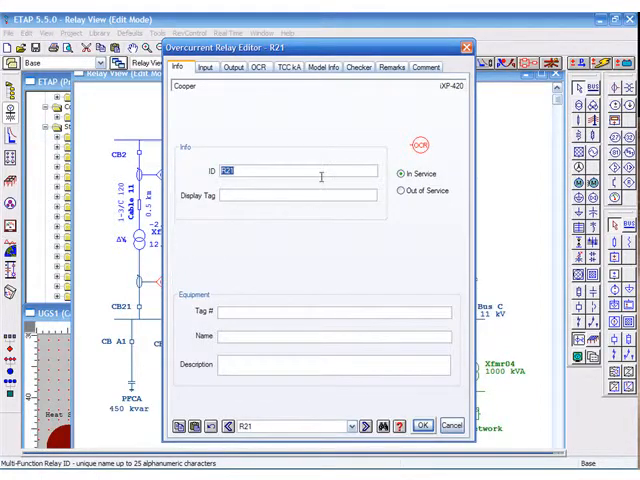
mouse_move(452, 93)
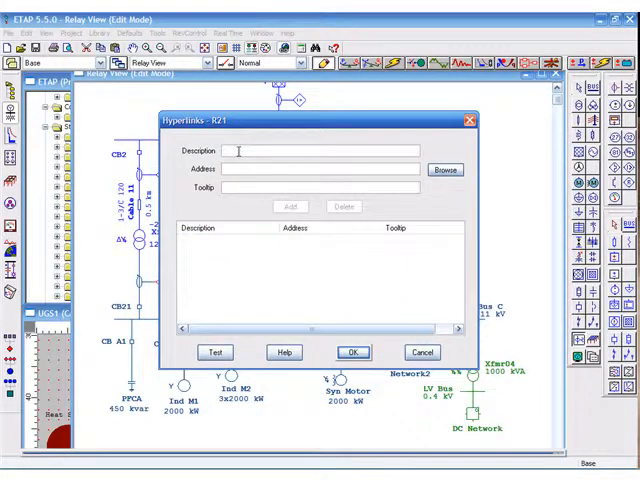
Describe the link as 'Transformer Protection Relay' and browse to DataSheet.pdf in the Example-IEC folder
type("Trans")
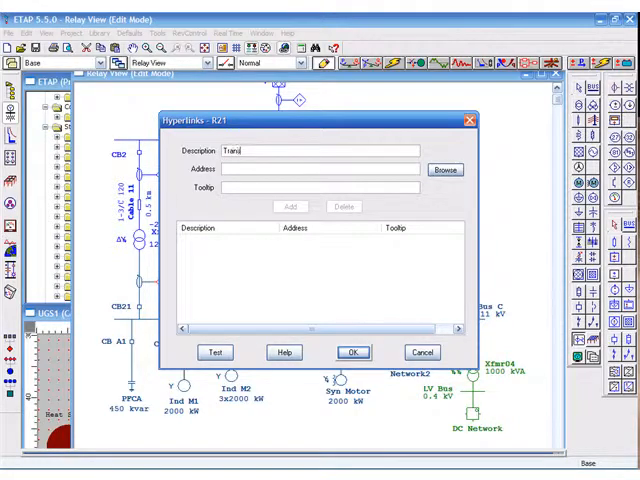
type("former Protec")
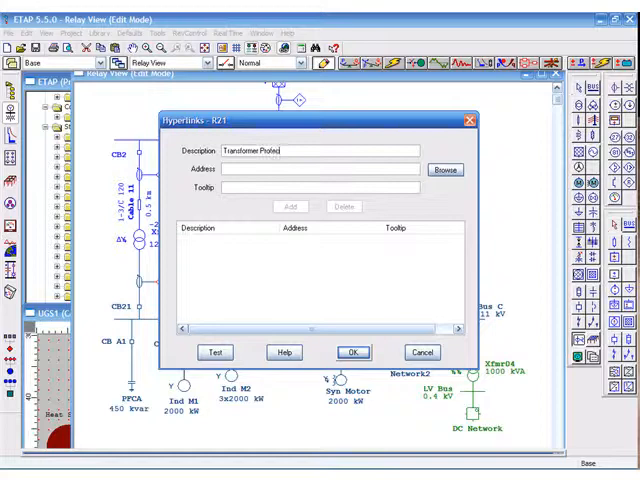
type("tion Relay")
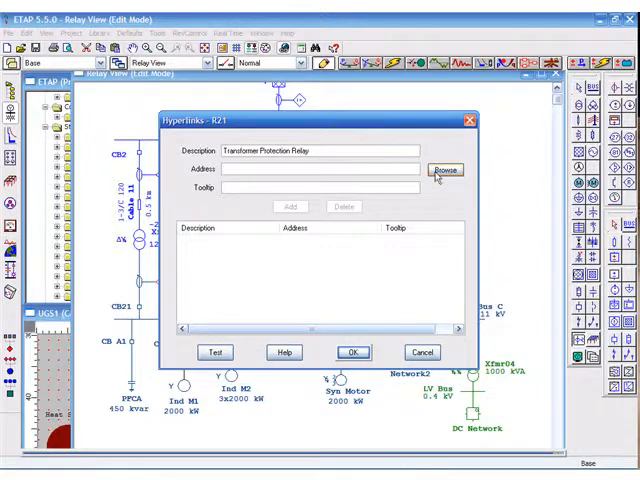
left_click(444, 169)
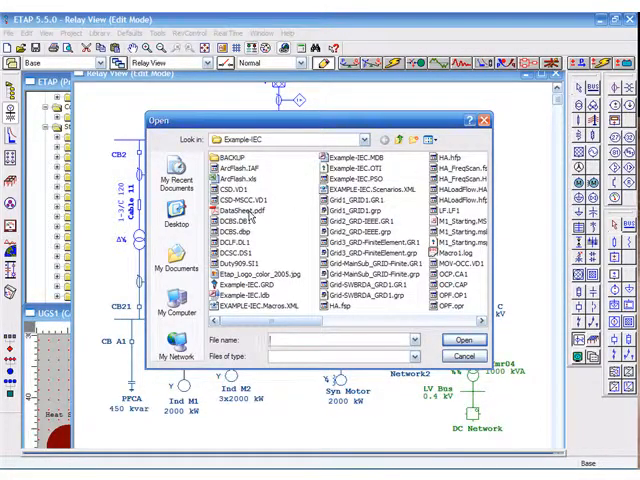
left_click(463, 339)
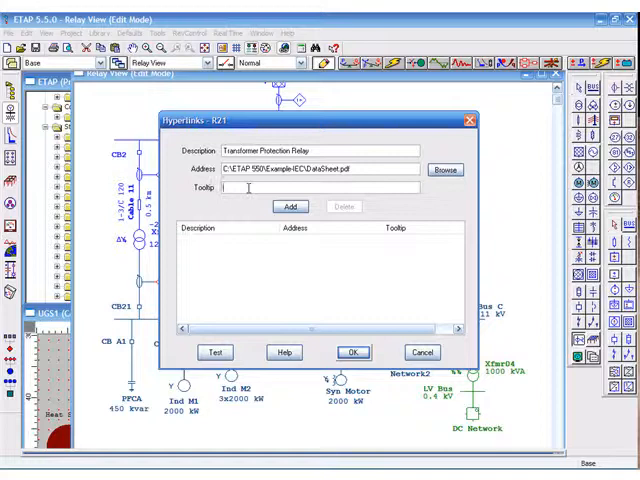
Enter tooltip 'Cooper - IXP-420', add the datasheet link to R21's list and confirm
type("XP-42")
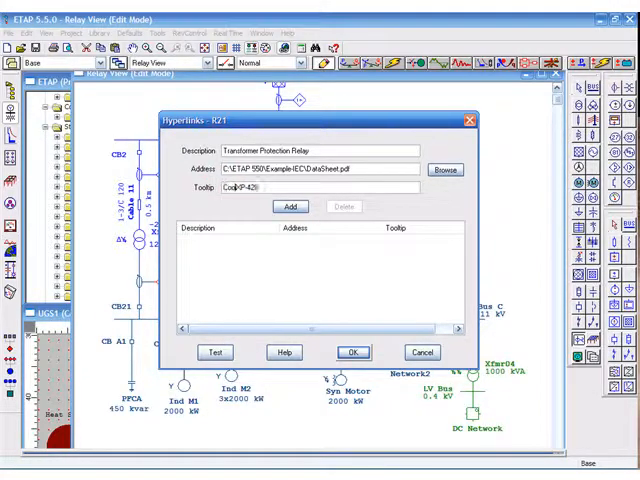
type("Cooper IXP-420")
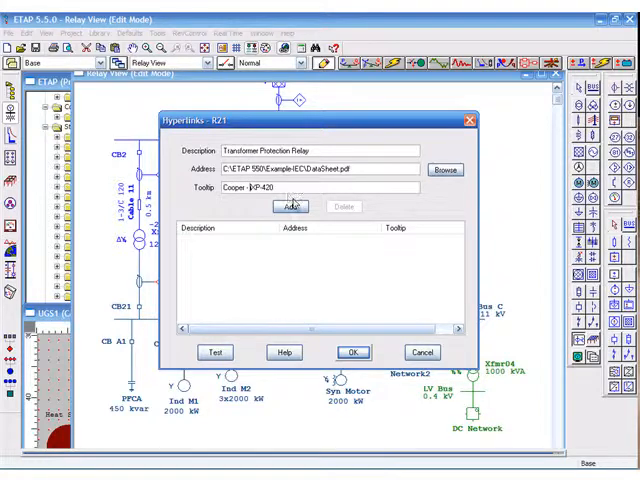
left_click(290, 207)
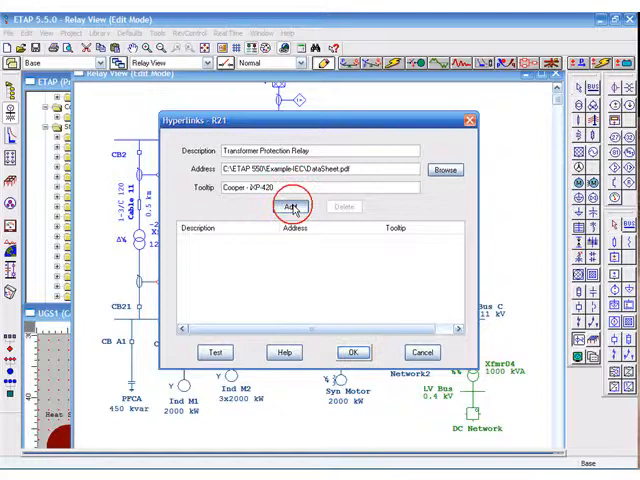
left_click(291, 206)
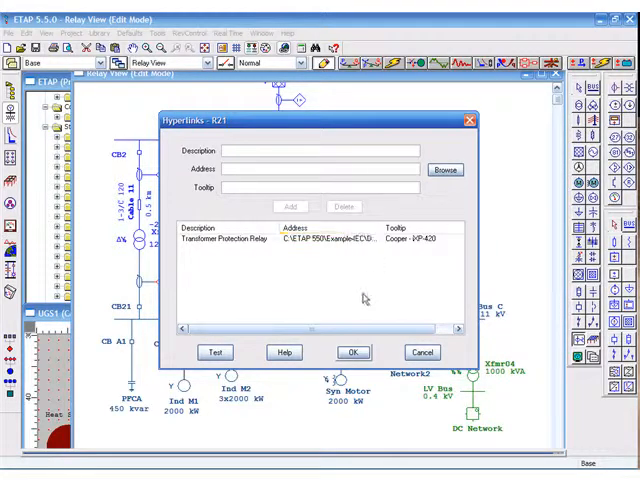
left_click(352, 352)
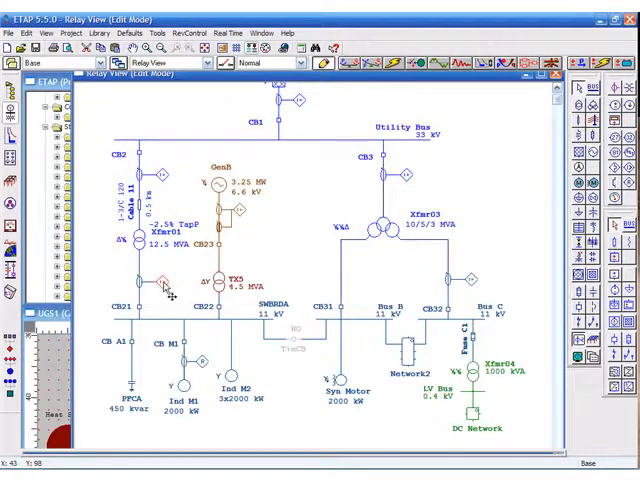
right_click(163, 285)
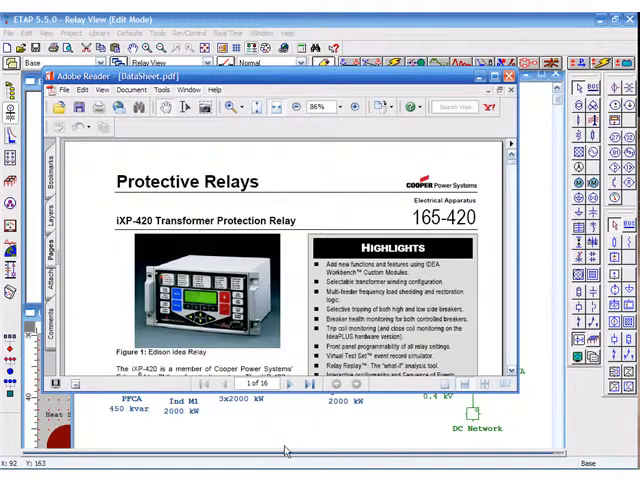
mouse_move(286, 450)
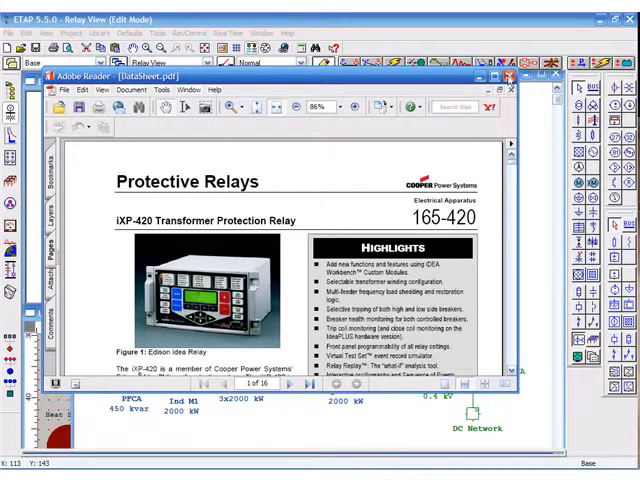
left_click(510, 76)
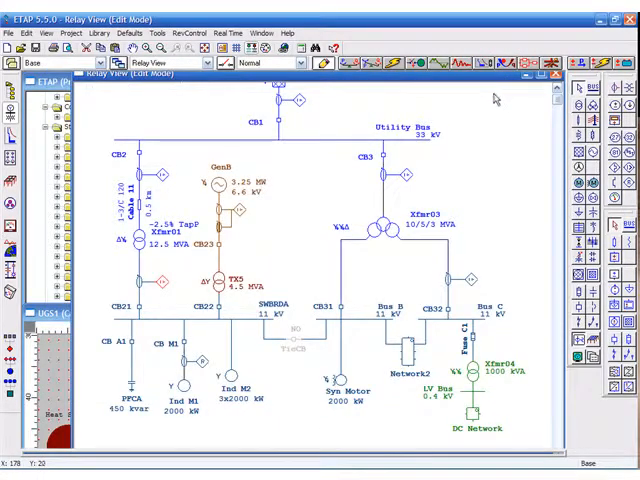
mouse_move(425, 228)
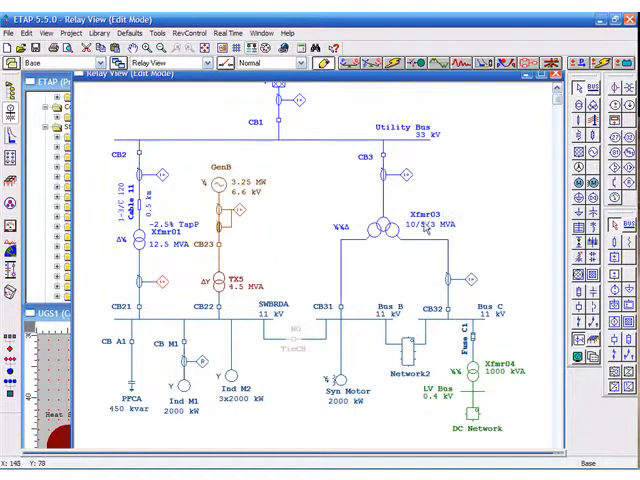
mouse_move(290, 133)
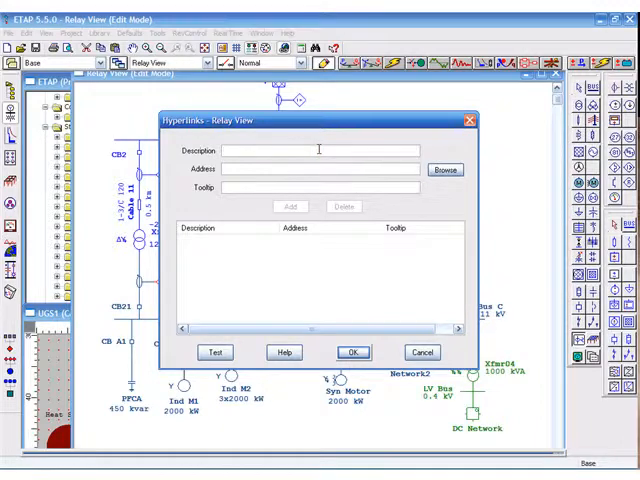
type("ETAP Home Pa")
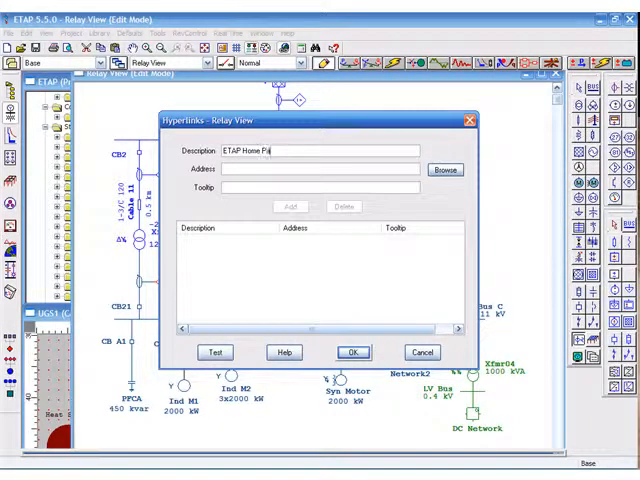
type("ge")
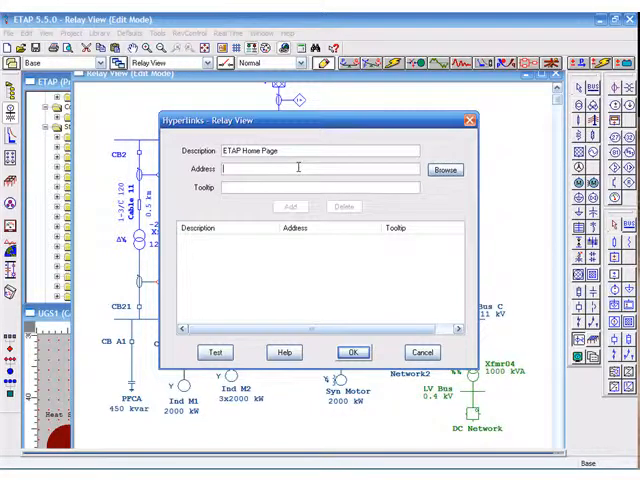
type("www.etap")
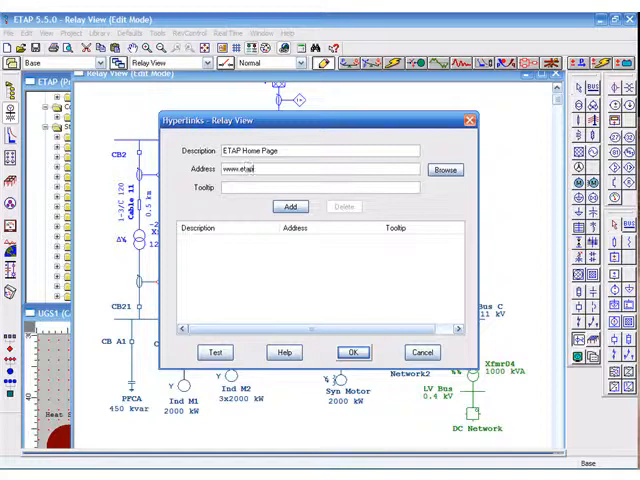
type(".com")
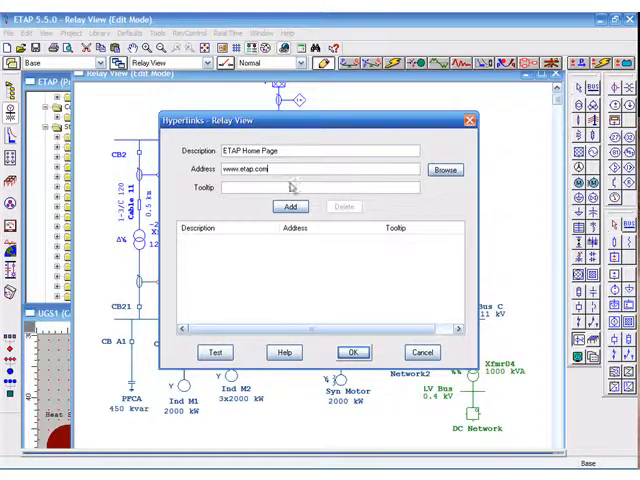
type("ETAP Home")
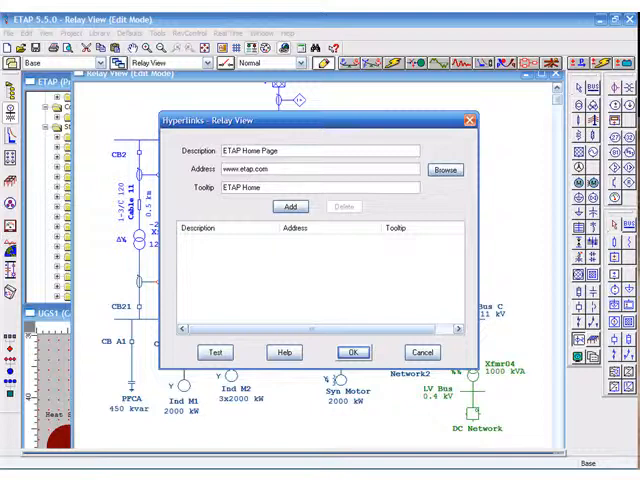
left_click(289, 206)
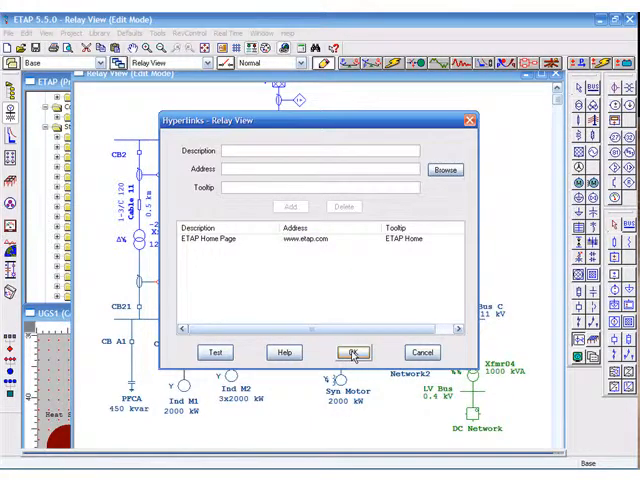
left_click(352, 352)
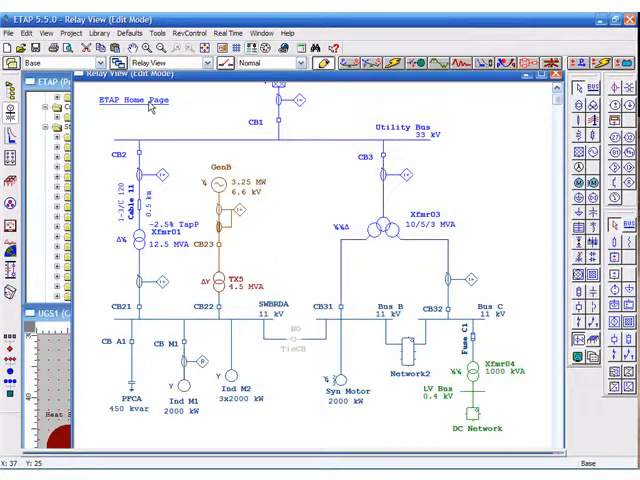
Drop the ETAP Home Page label in the top-left corner of the Relay View canvas
left_click(122, 100)
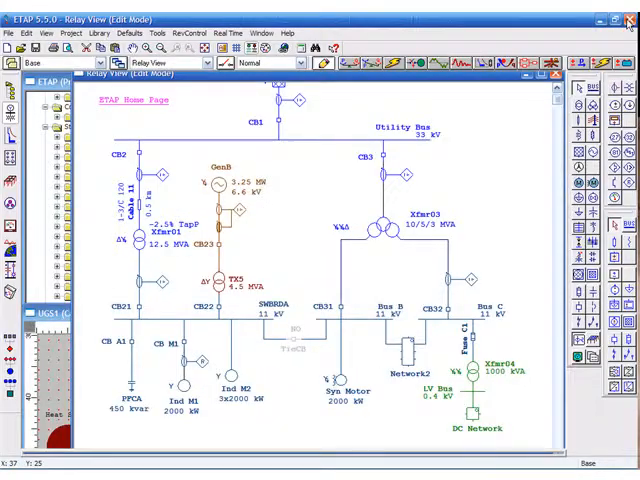
mouse_move(317, 185)
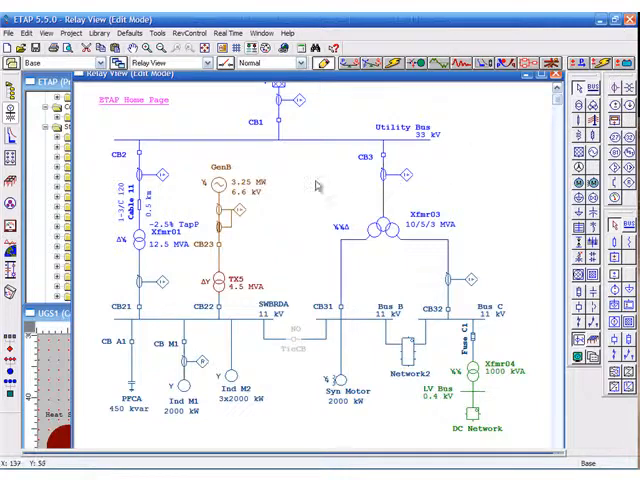
mouse_move(308, 188)
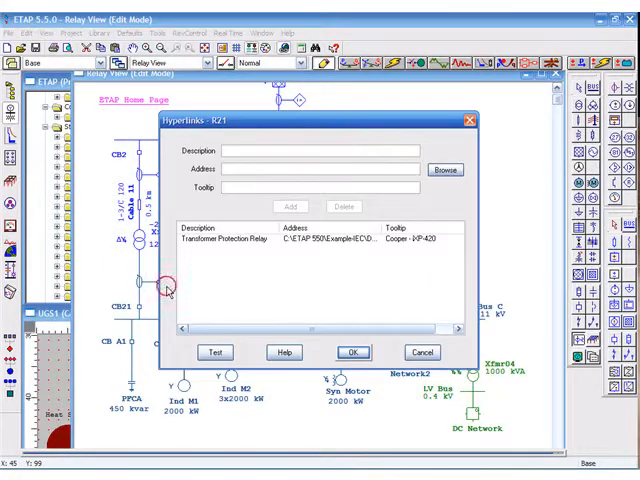
mouse_move(225, 215)
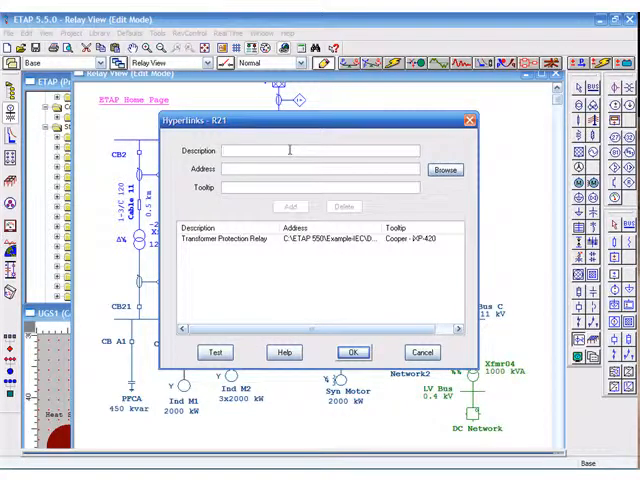
Enter 'Relay Home Page', the cooperpower.com transformer.asp URL and tooltip 'Website', add the link and confirm
type("Relay")
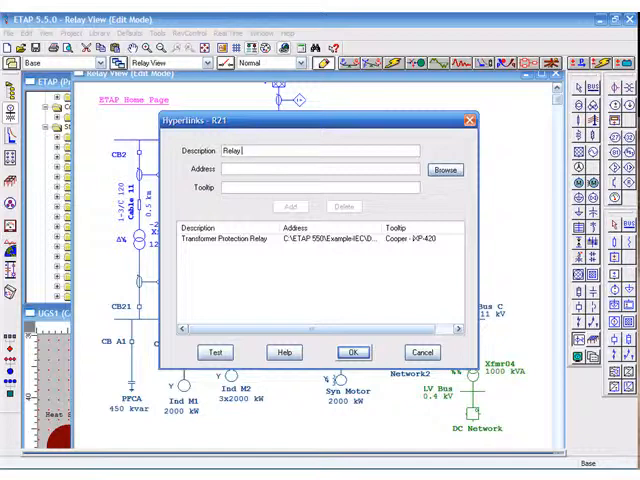
type("Home Pa")
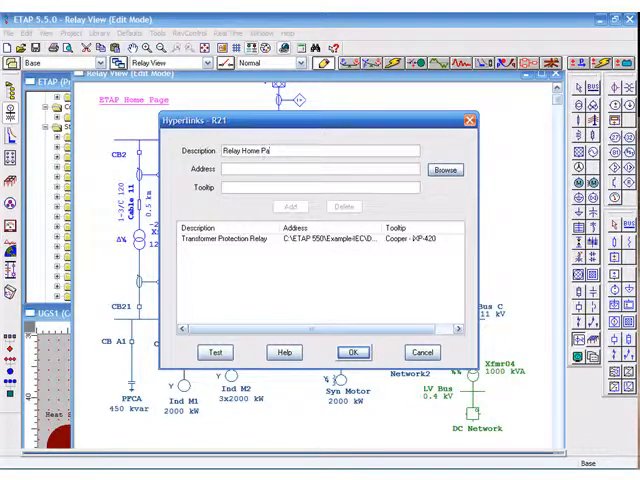
type("ge")
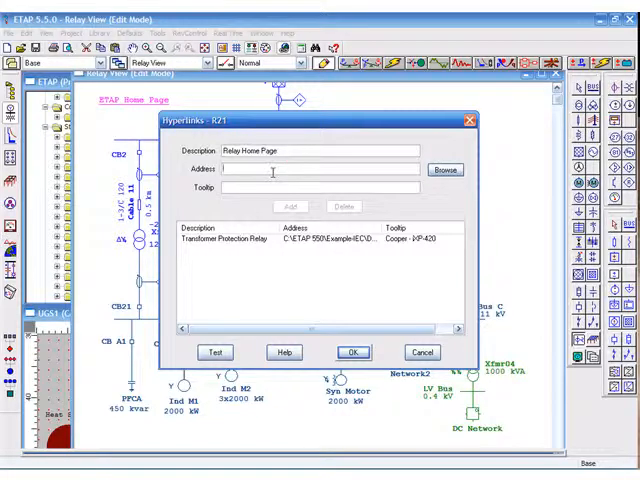
type("w.cooperpower.com/products/protective/edison/transformer.asp")
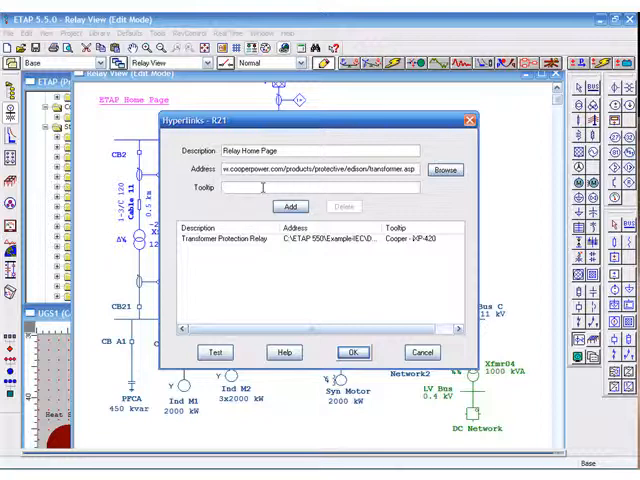
type("Wi")
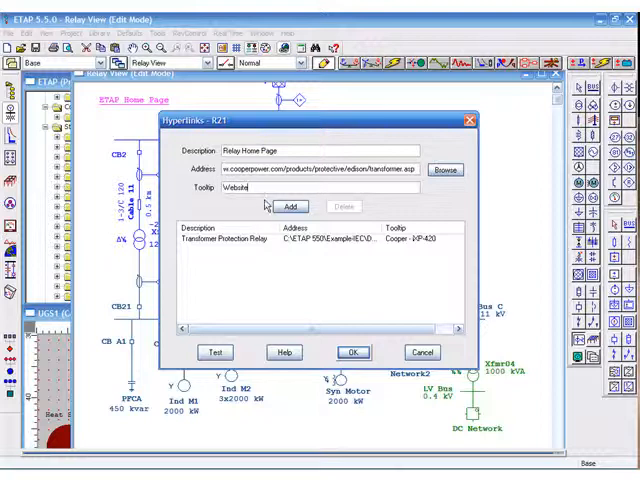
left_click(290, 206)
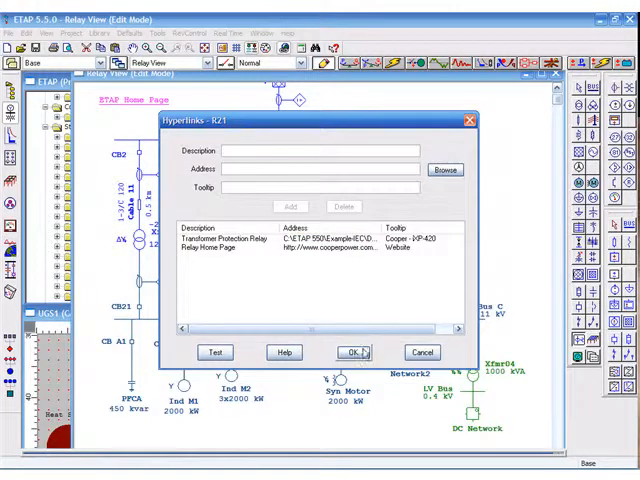
left_click(352, 352)
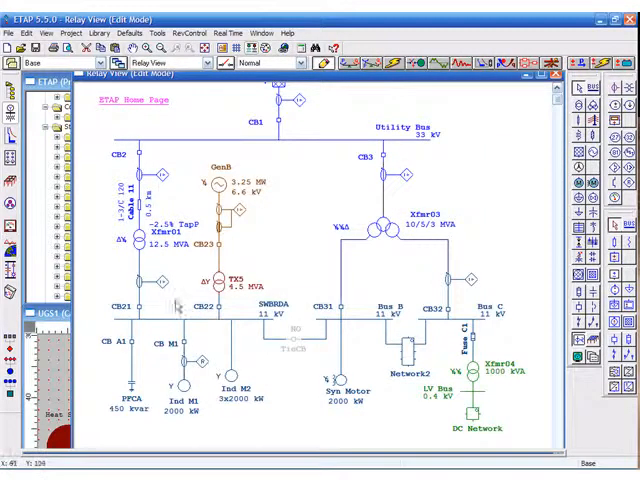